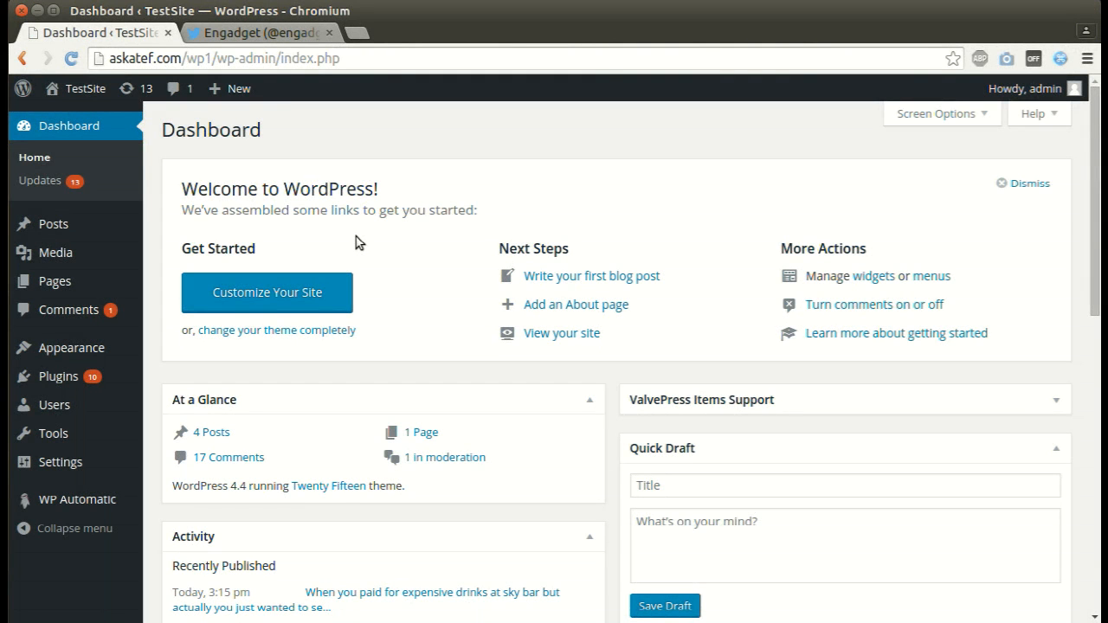
# - Review Engadget's Twitter profile, then return to the WordPress dashboard
pyautogui.click(260, 31)
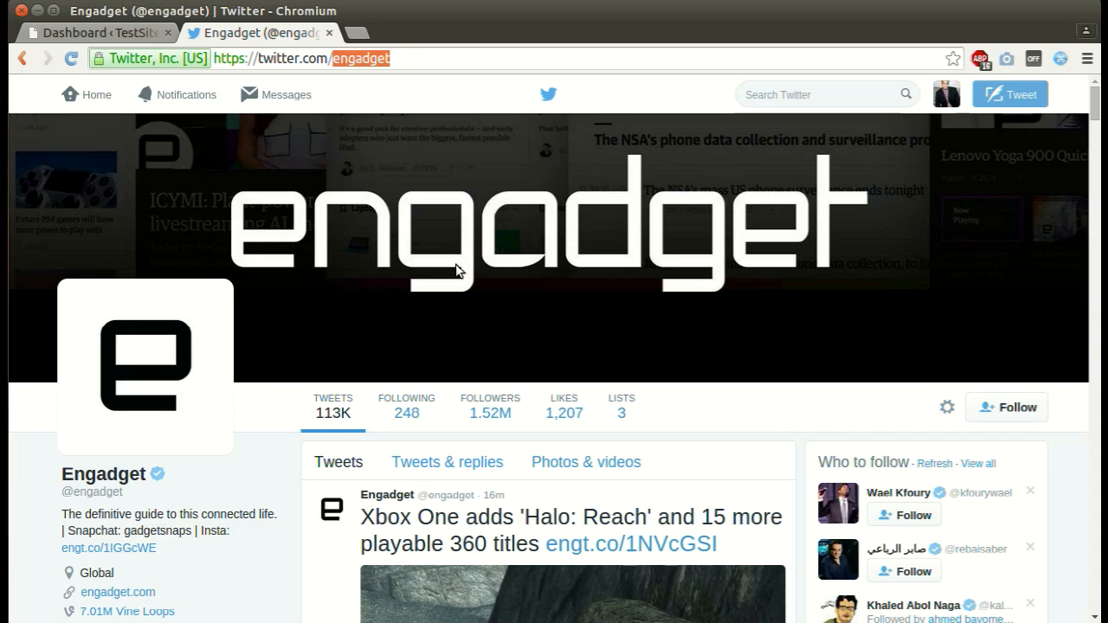
pyautogui.scroll(-3)
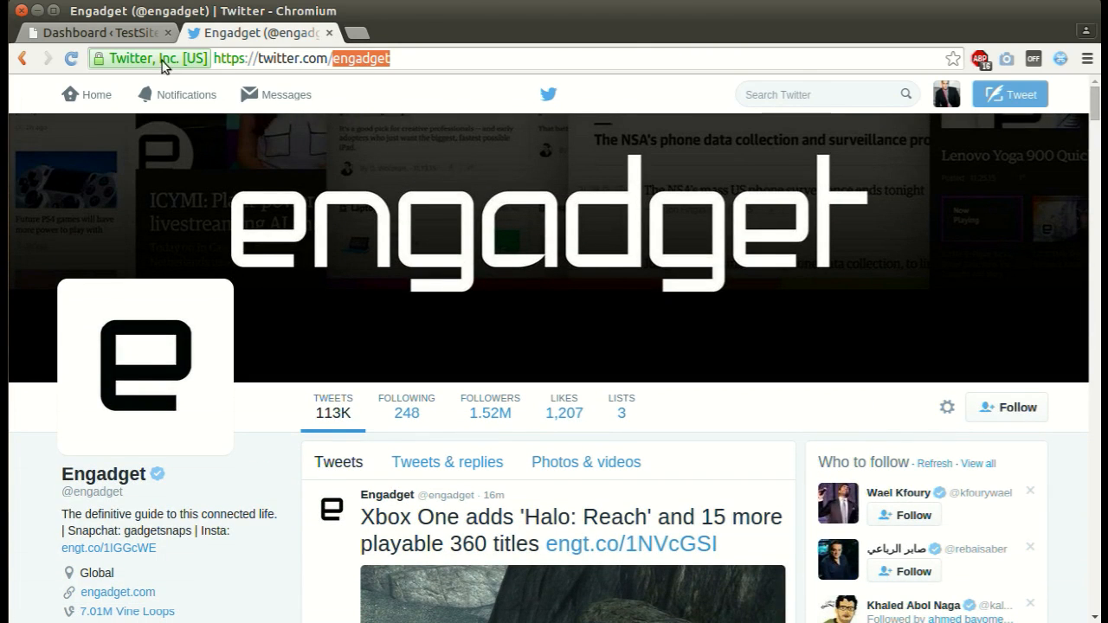
pyautogui.click(95, 31)
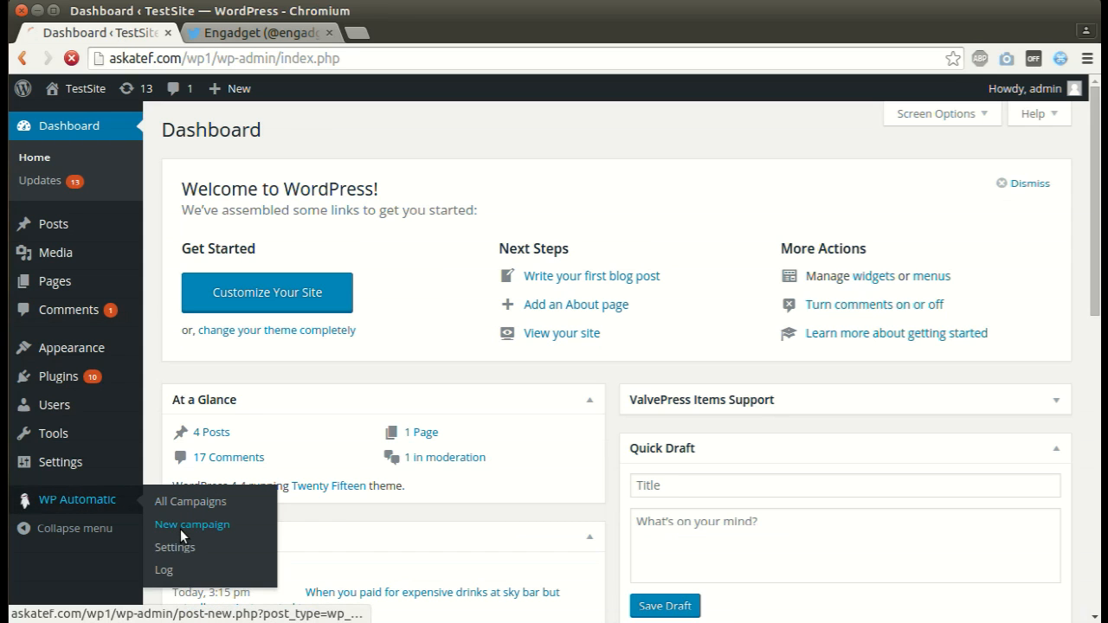
# - Create a new WP Automatic campaign of type Twitter with keyword from:engadget
pyautogui.click(190, 523)
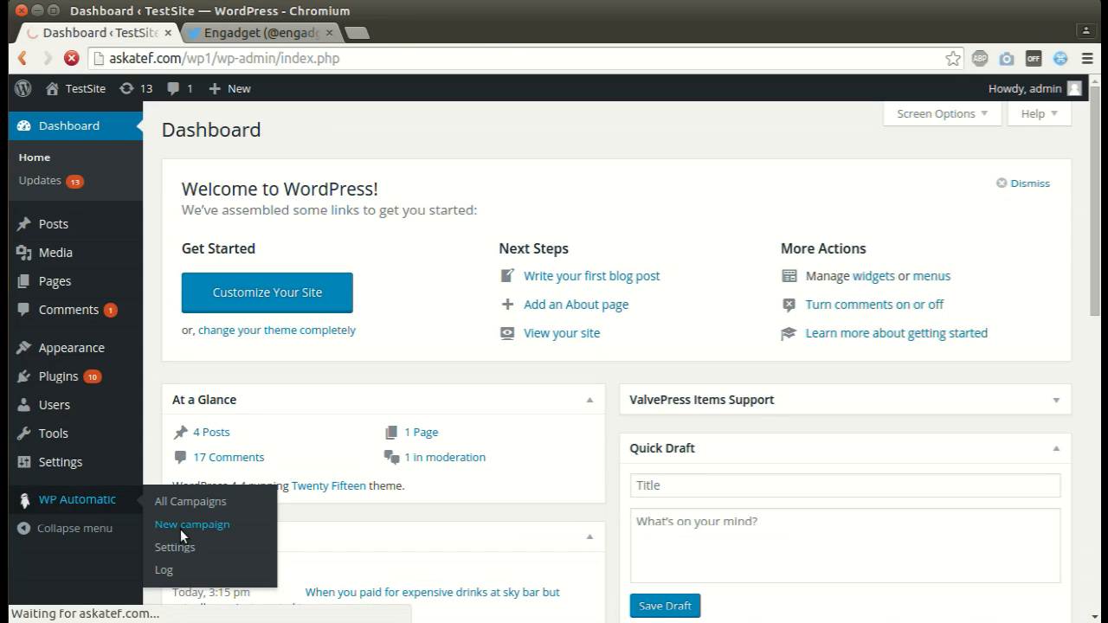
pyautogui.click(192, 523)
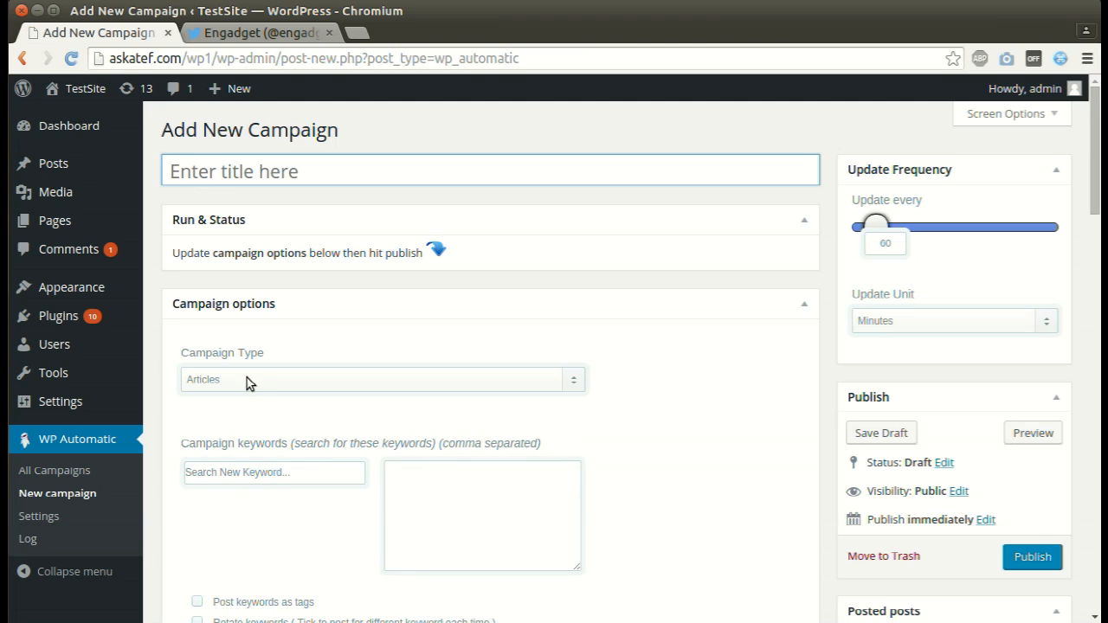
pyautogui.click(381, 379)
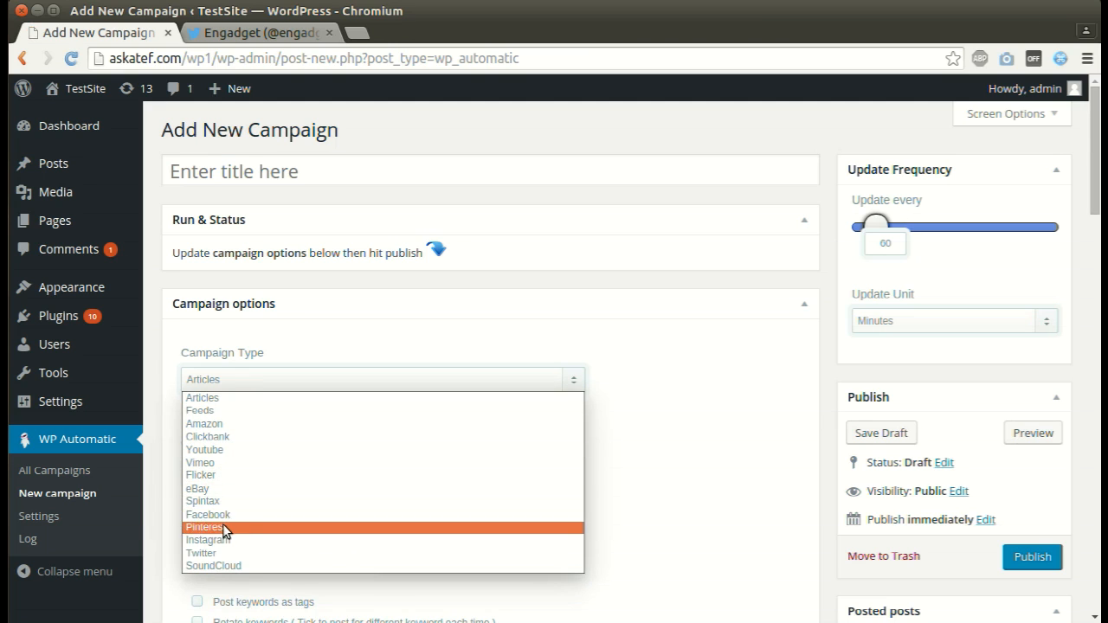
pyautogui.click(201, 554)
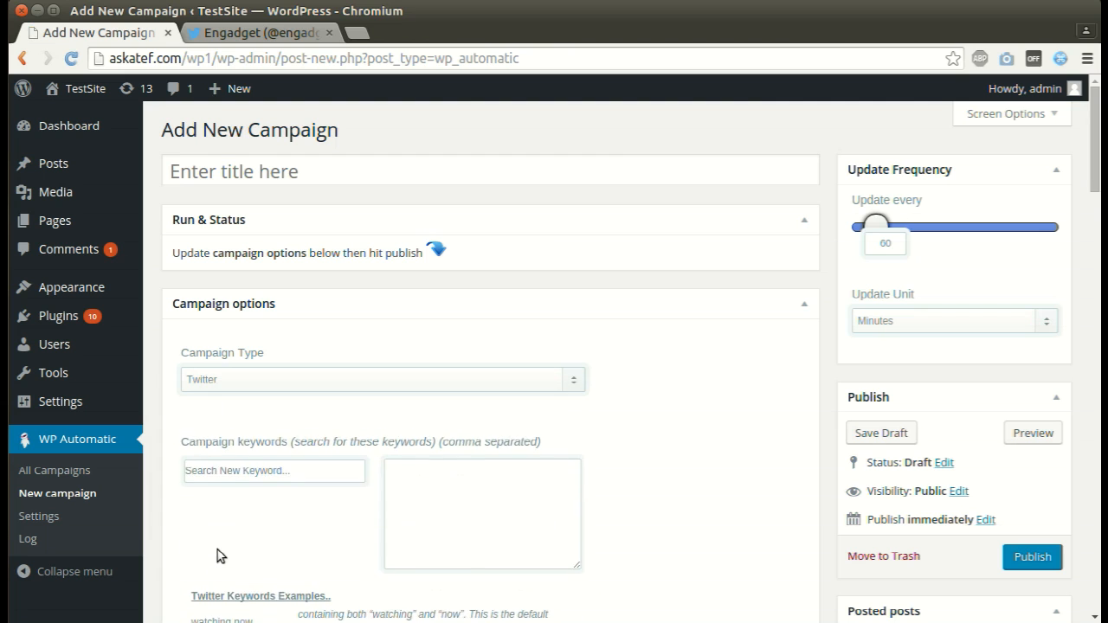
pyautogui.scroll(-3)
pyautogui.write('tro')
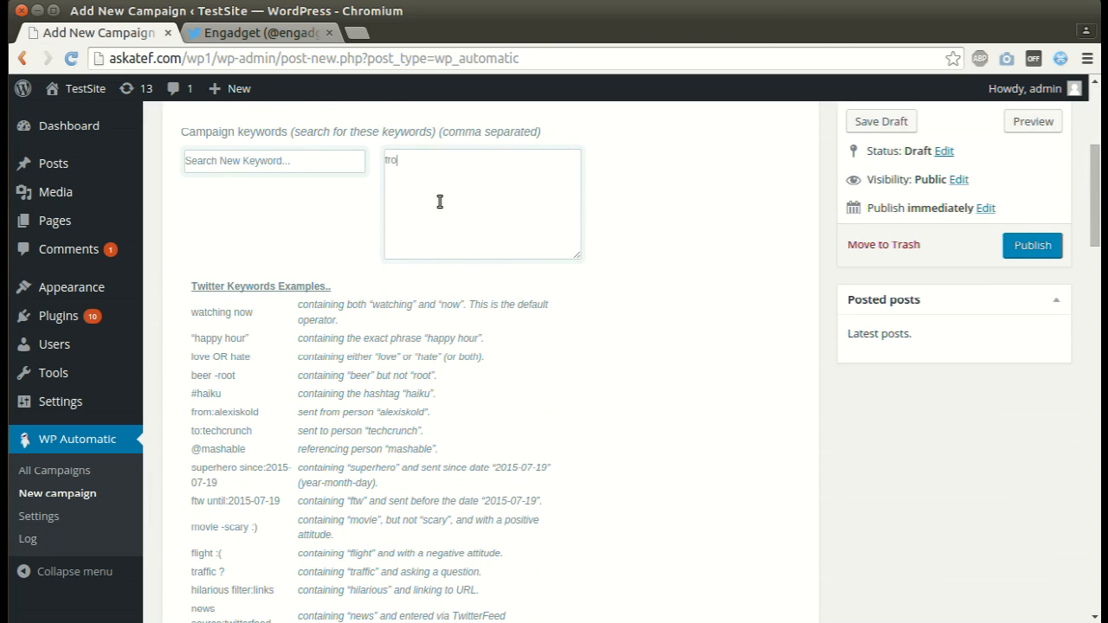
pyautogui.write('from:engadget')
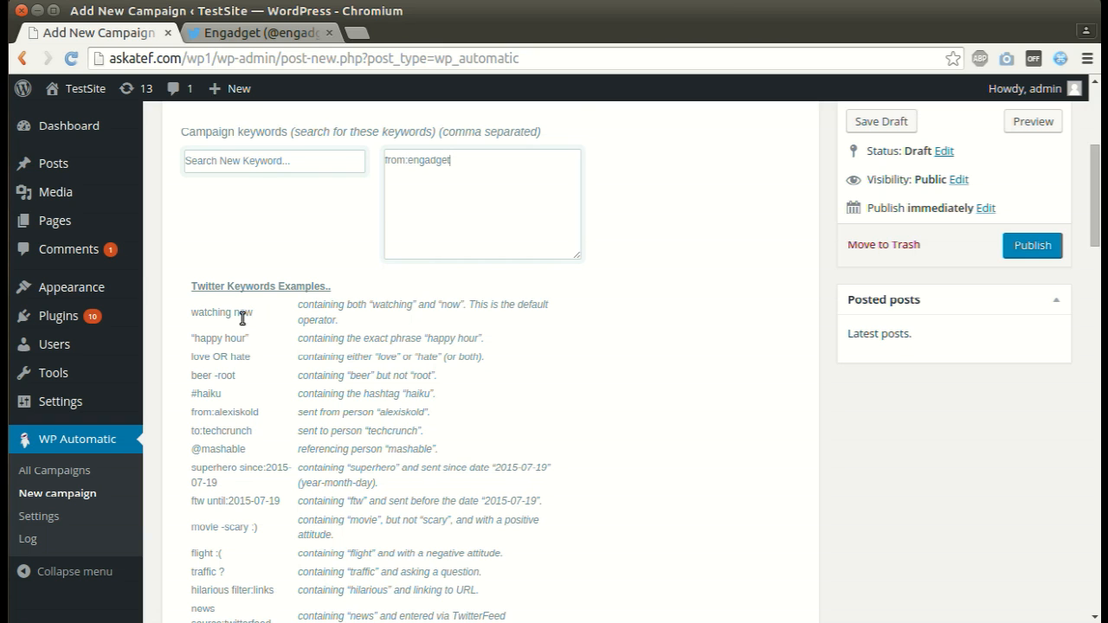
pyautogui.scroll(-3)
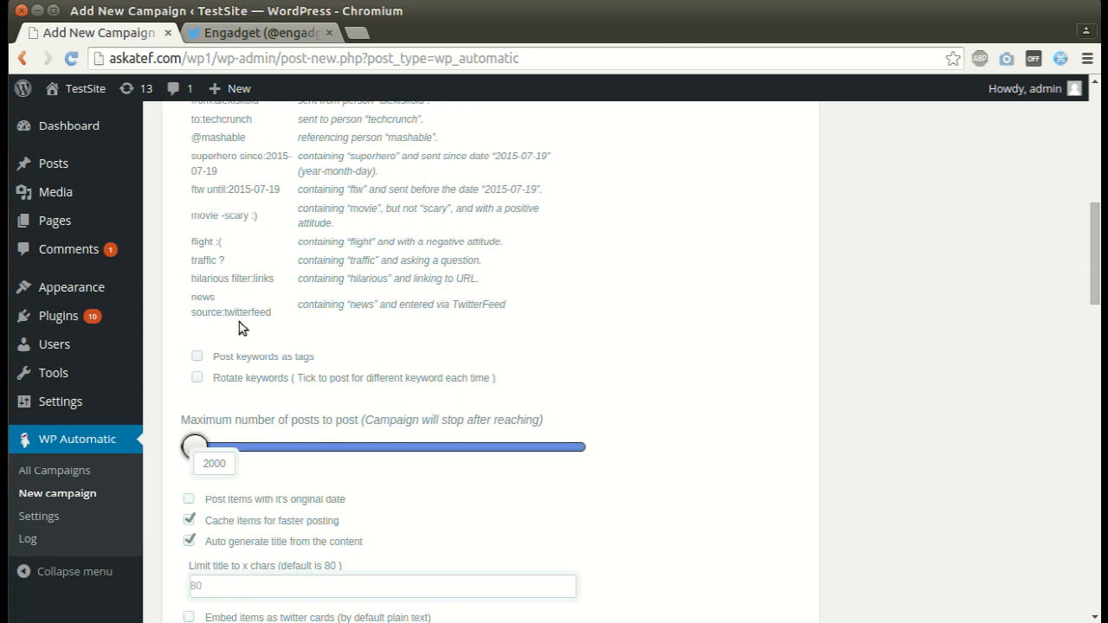
pyautogui.scroll(-3)
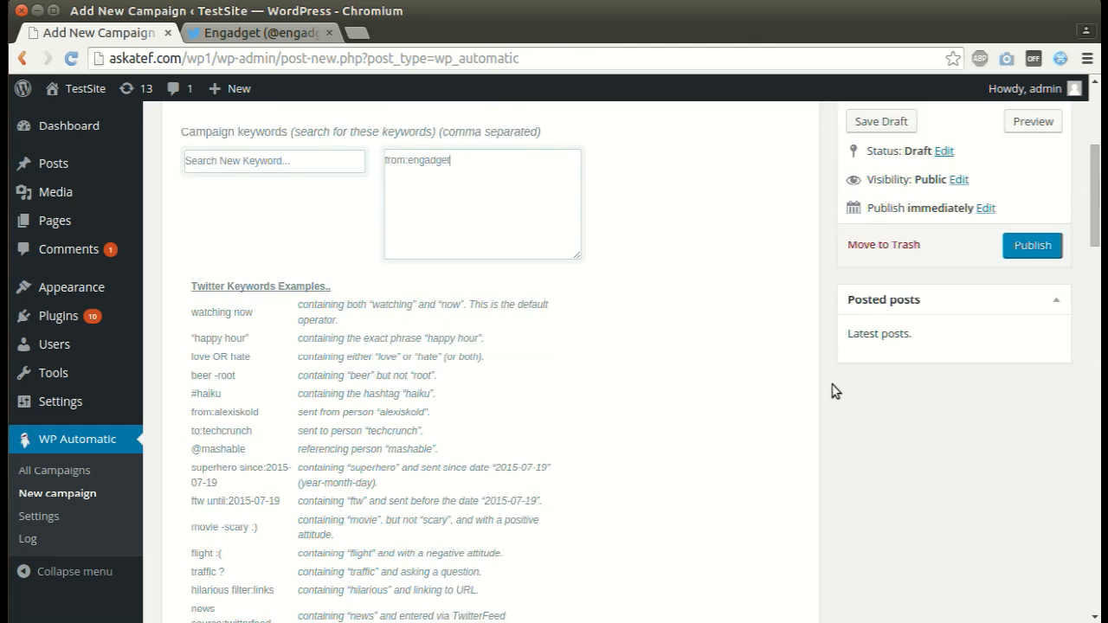
# - Publish the from:engadget Twitter campaign from the Publish box
pyautogui.scroll(3)
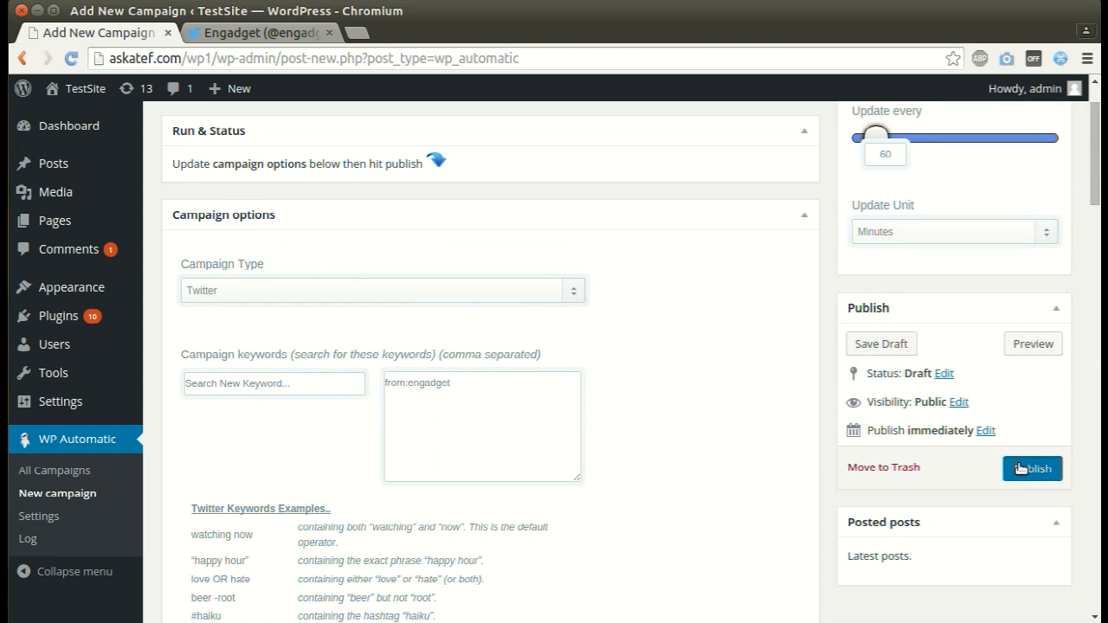
pyautogui.click(1032, 468)
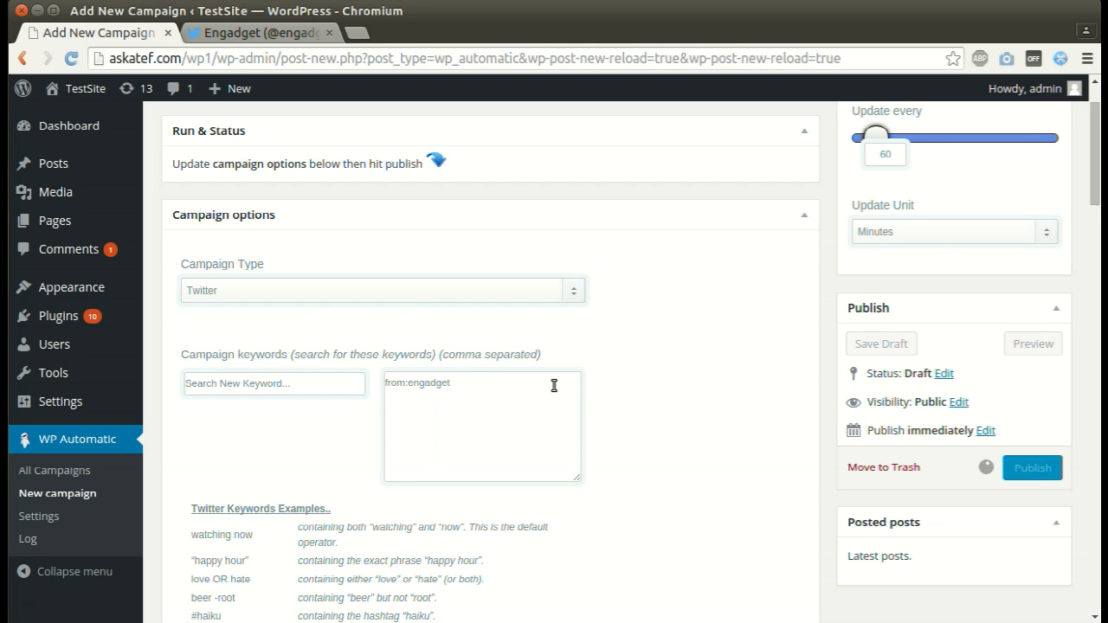
pyautogui.click(1032, 467)
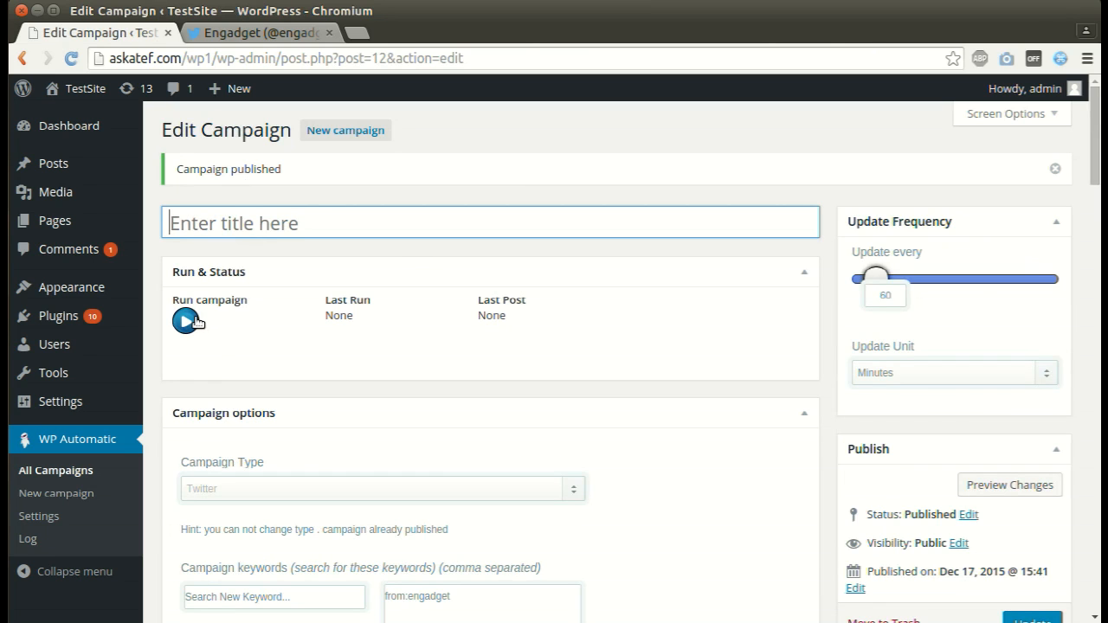
# - Run the campaign to fetch tweets, view the new Xbox One Halo: Reach post, and return to the editor
pyautogui.click(187, 320)
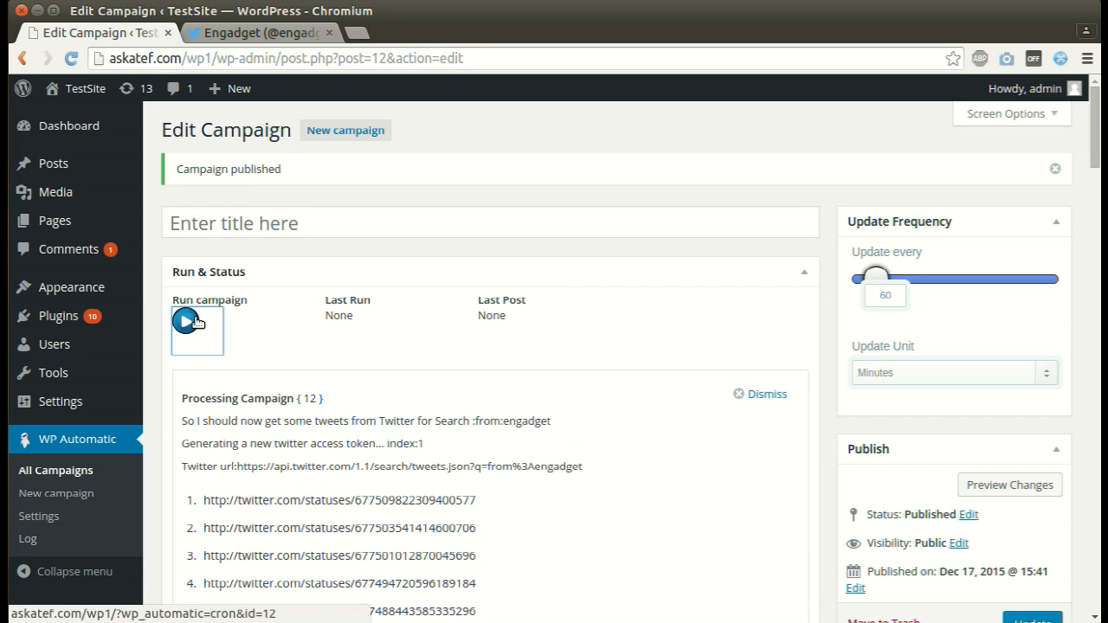
pyautogui.click(197, 329)
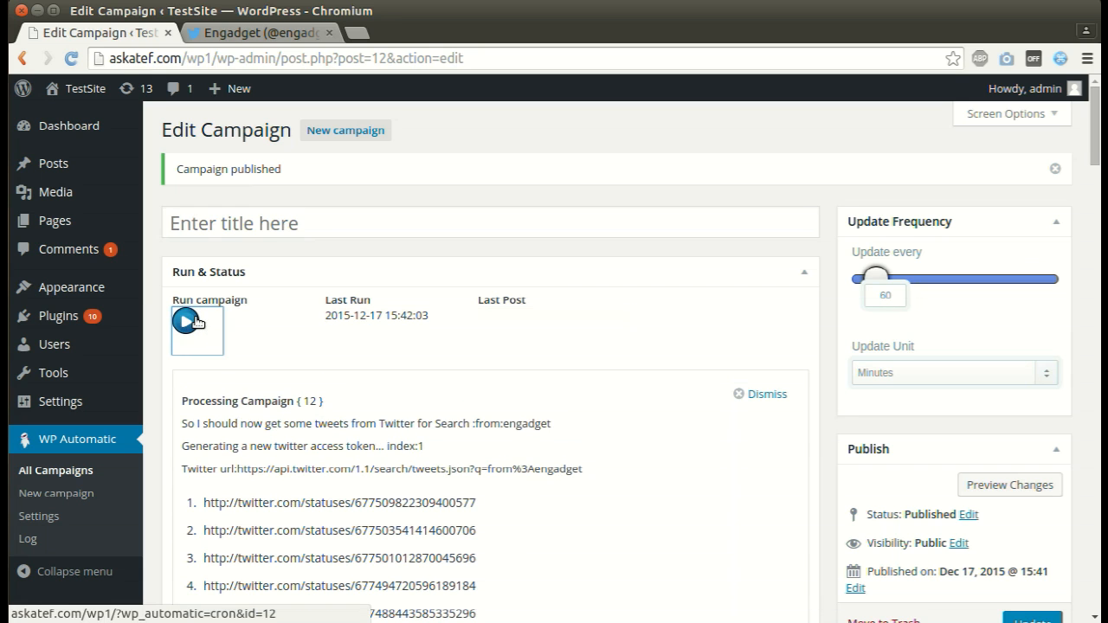
pyautogui.click(198, 320)
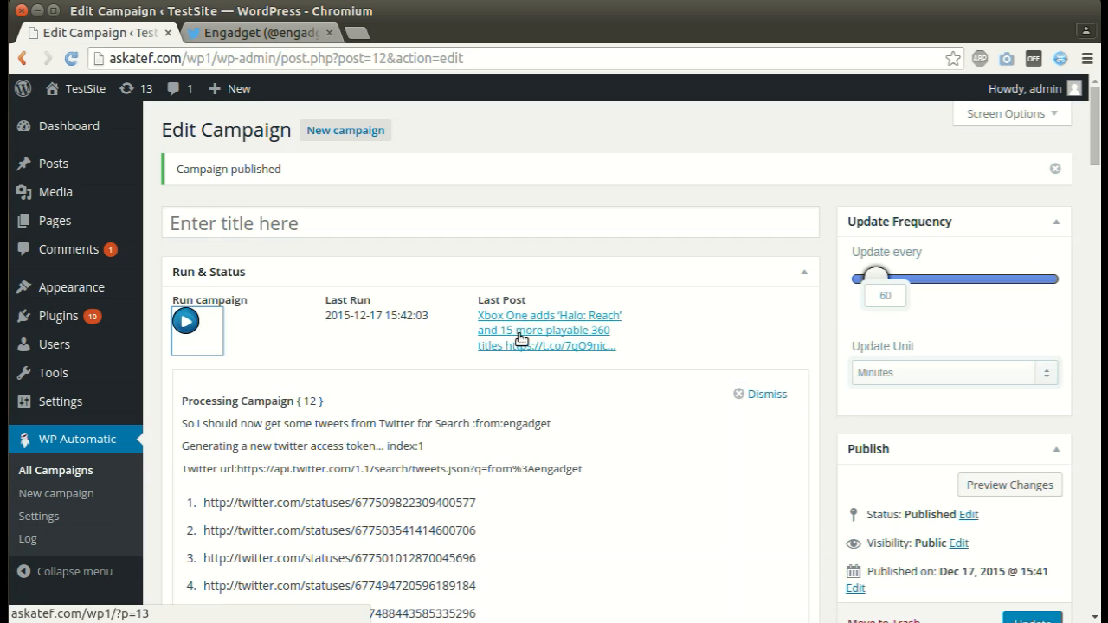
pyautogui.click(546, 329)
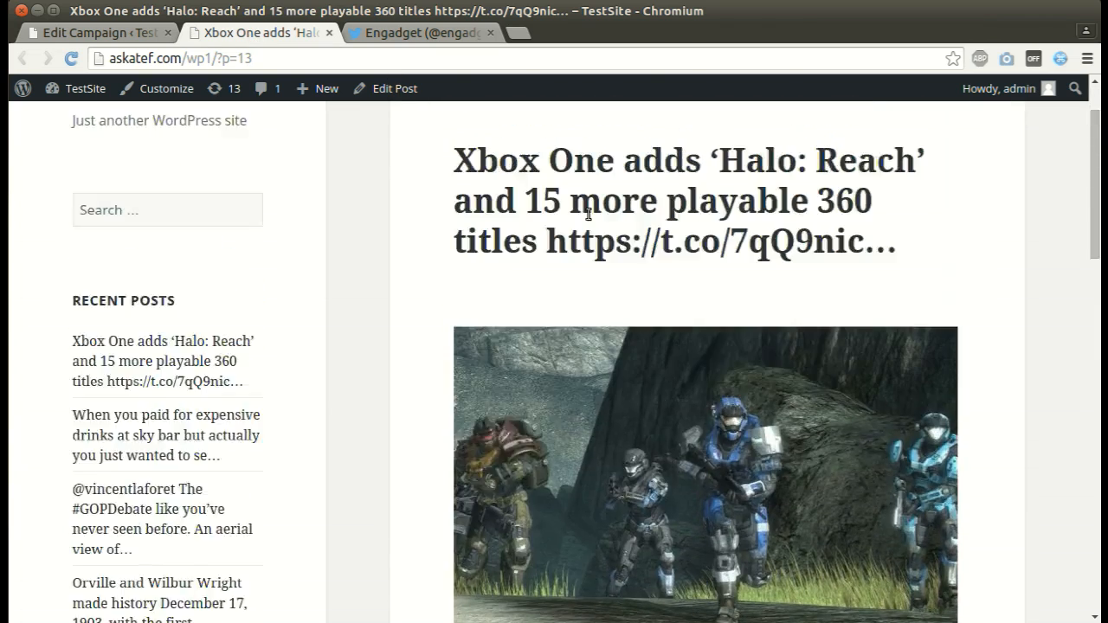
pyautogui.click(95, 33)
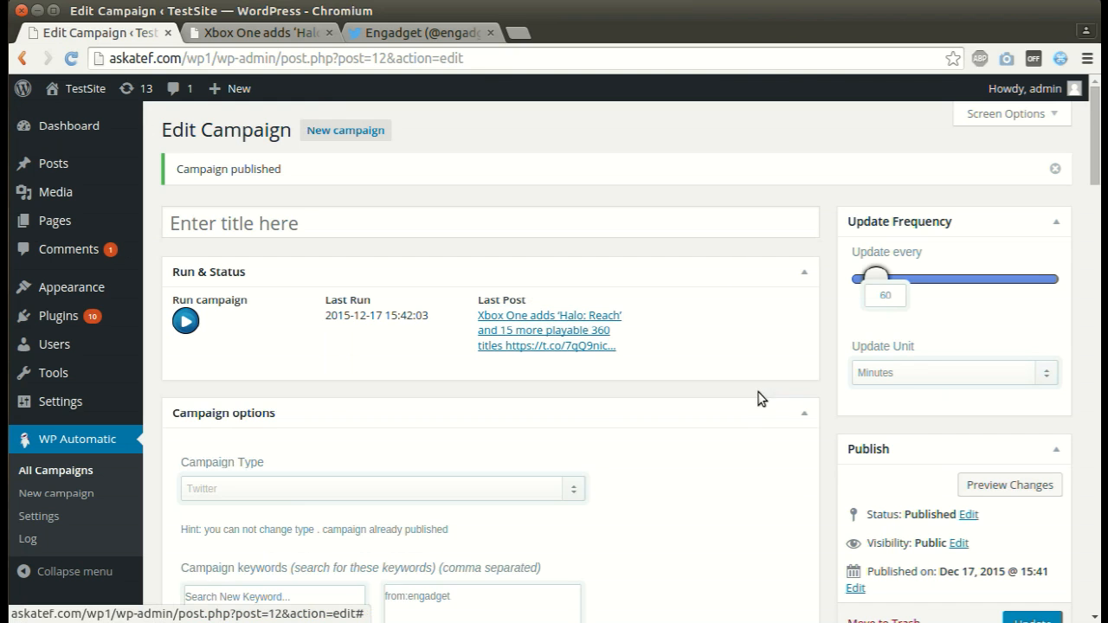
# - Enable 'Embed items as twitter cards' and update the campaign
pyautogui.scroll(-3)
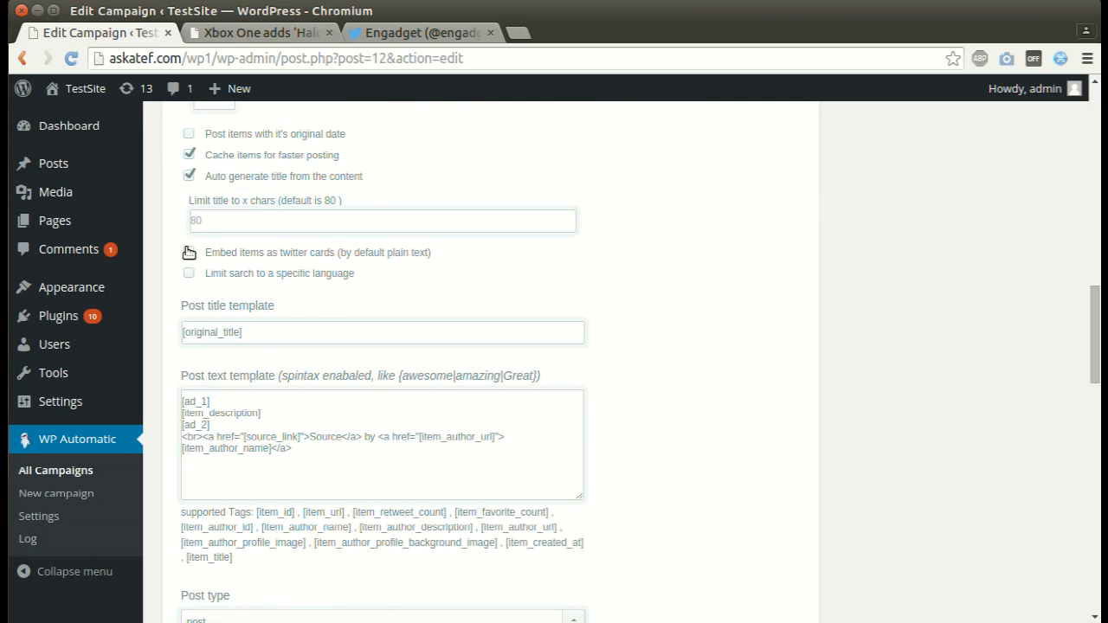
pyautogui.click(188, 252)
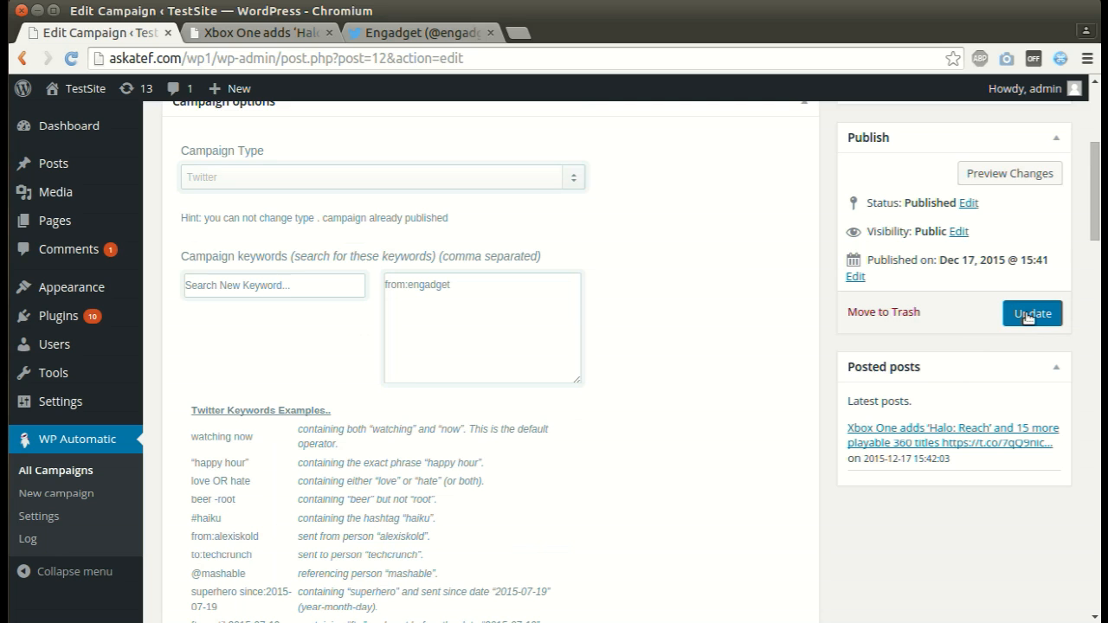
pyautogui.click(1031, 312)
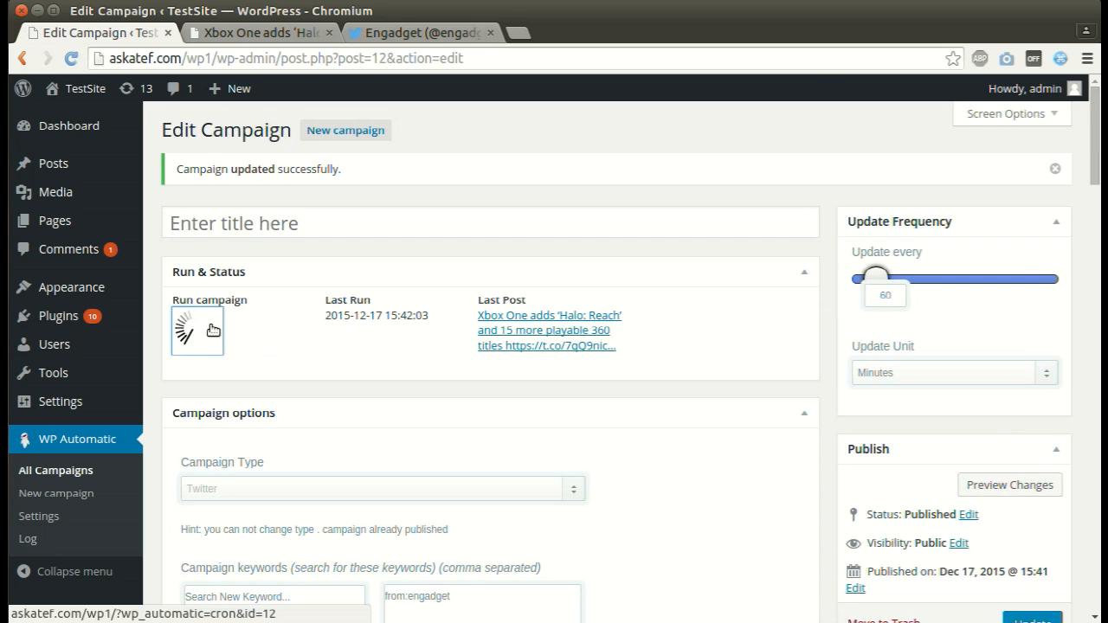
# - Run the campaign again and open the newly created Razer soundbar post
pyautogui.click(198, 328)
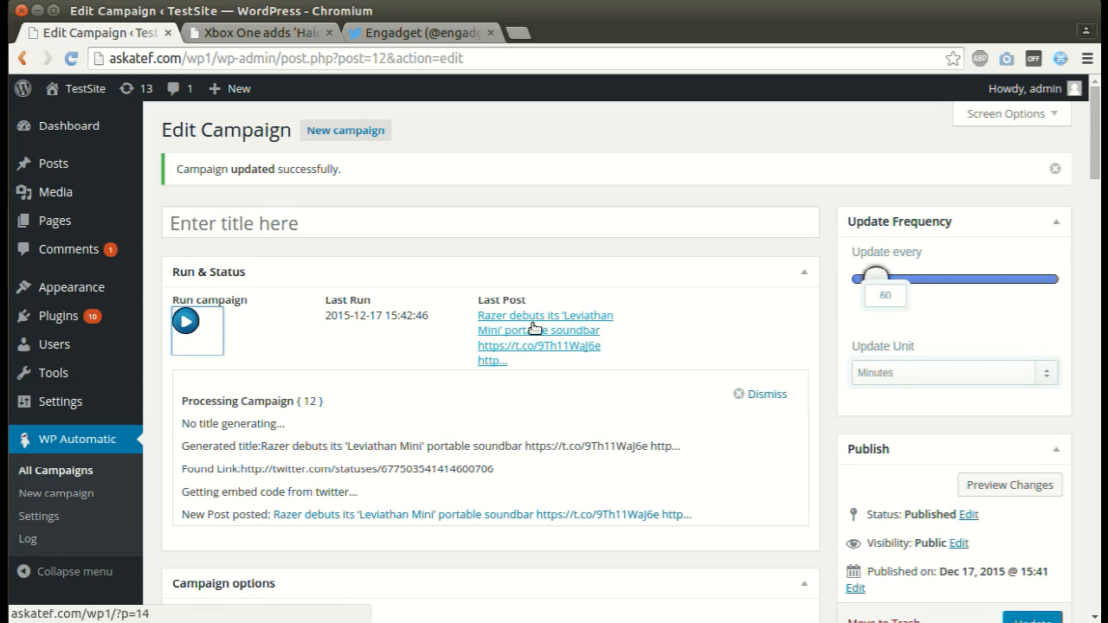
pyautogui.click(544, 315)
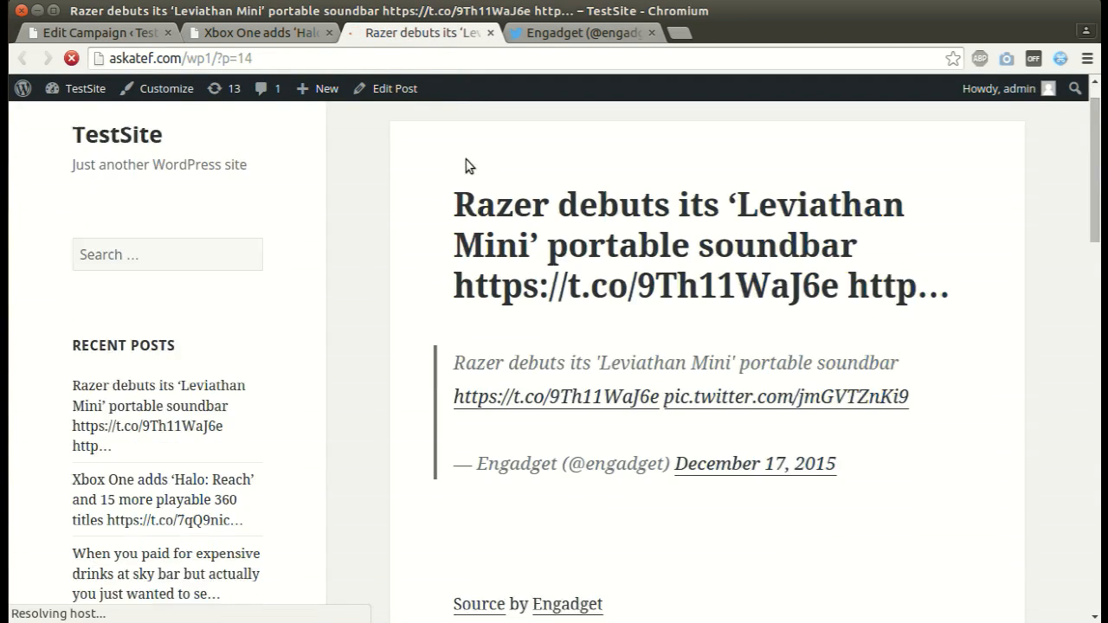
# - Scroll through the Razer post's embedded Engadget tweet card, then return to the campaign editor
pyautogui.scroll(-3)
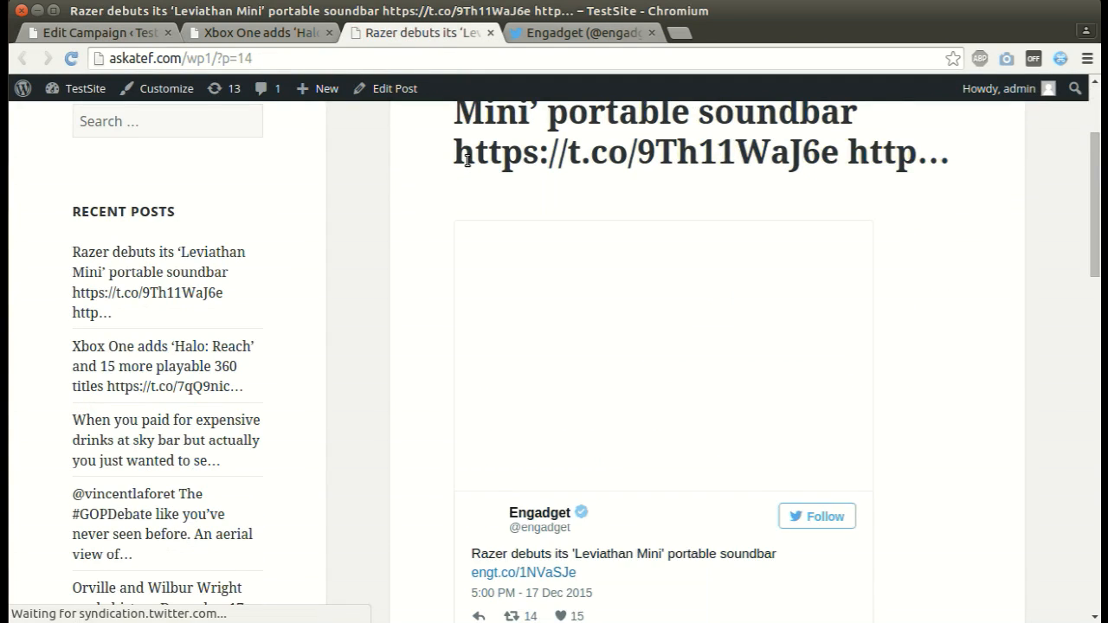
pyautogui.scroll(-3)
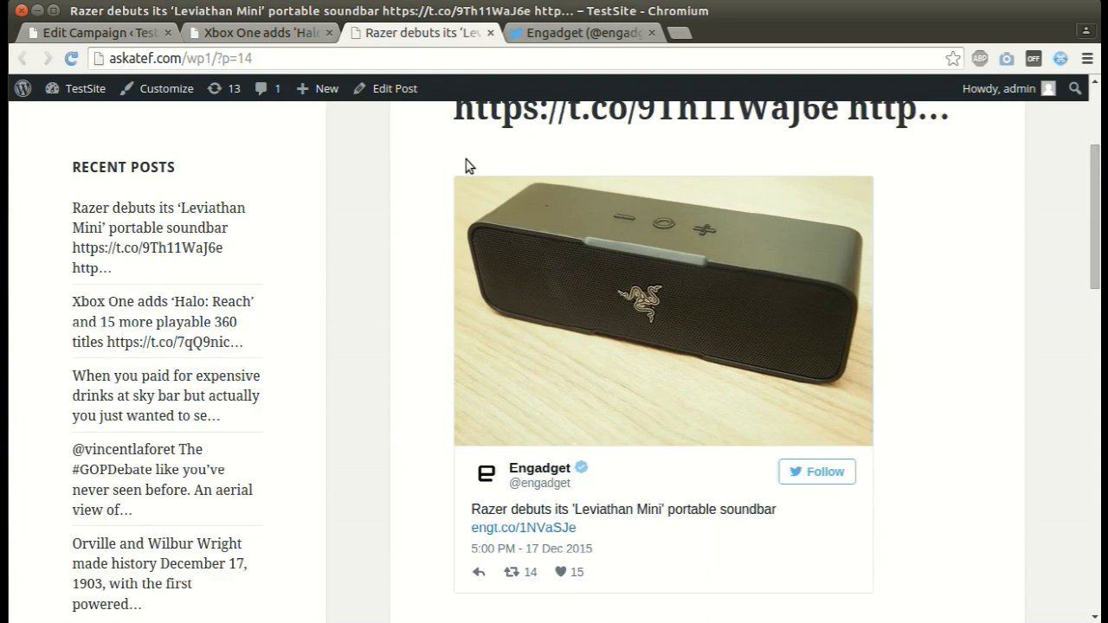
pyautogui.scroll(-3)
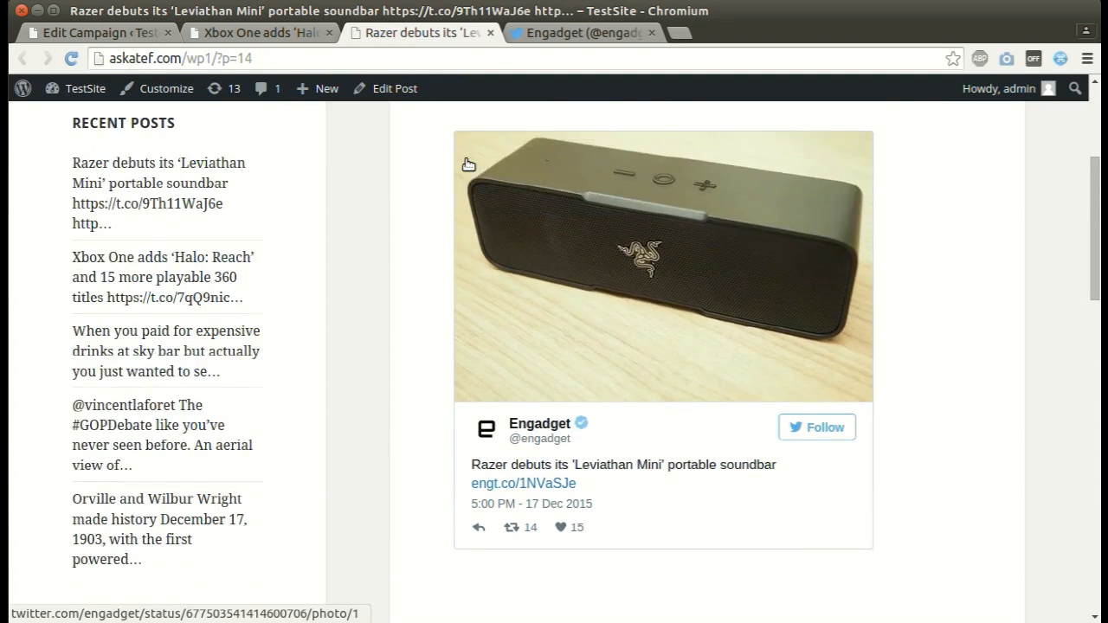
pyautogui.scroll(-3)
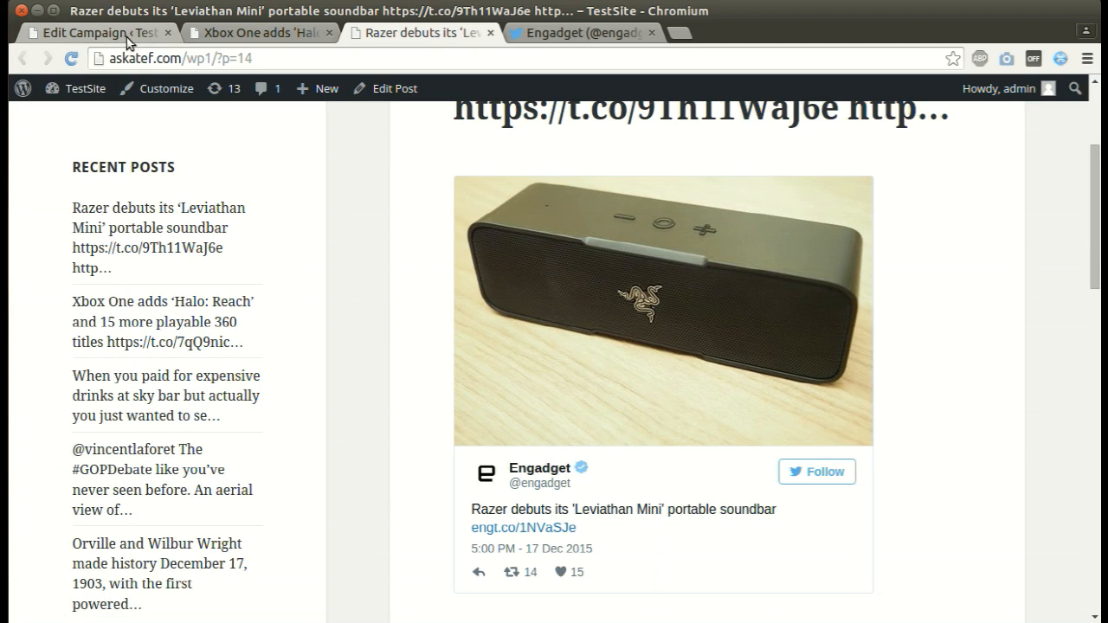
pyautogui.click(95, 31)
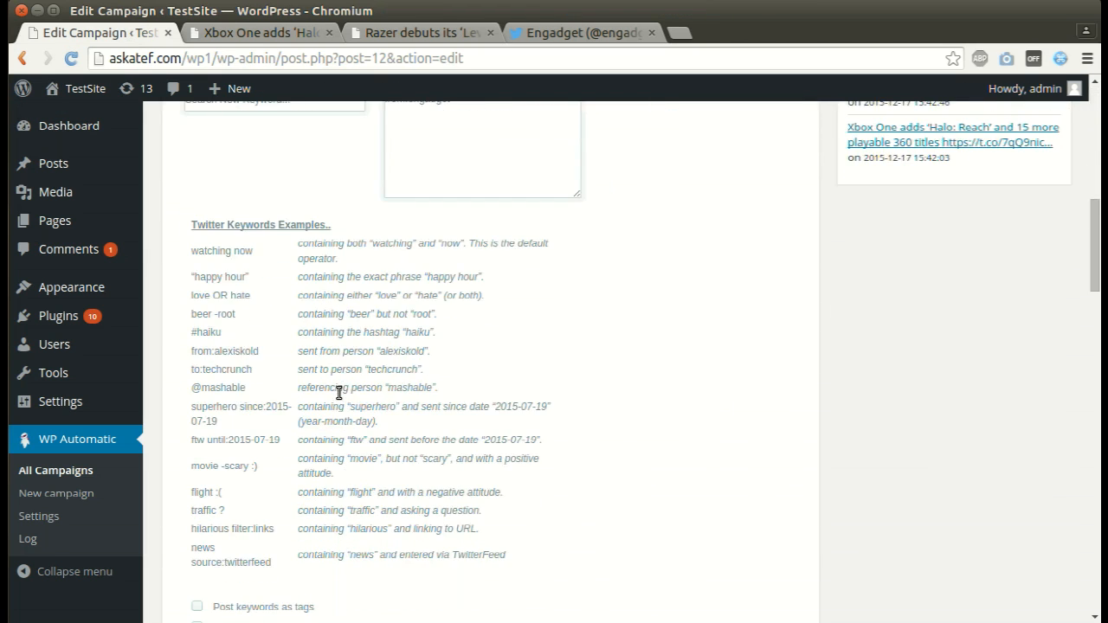
pyautogui.moveTo(239, 256)
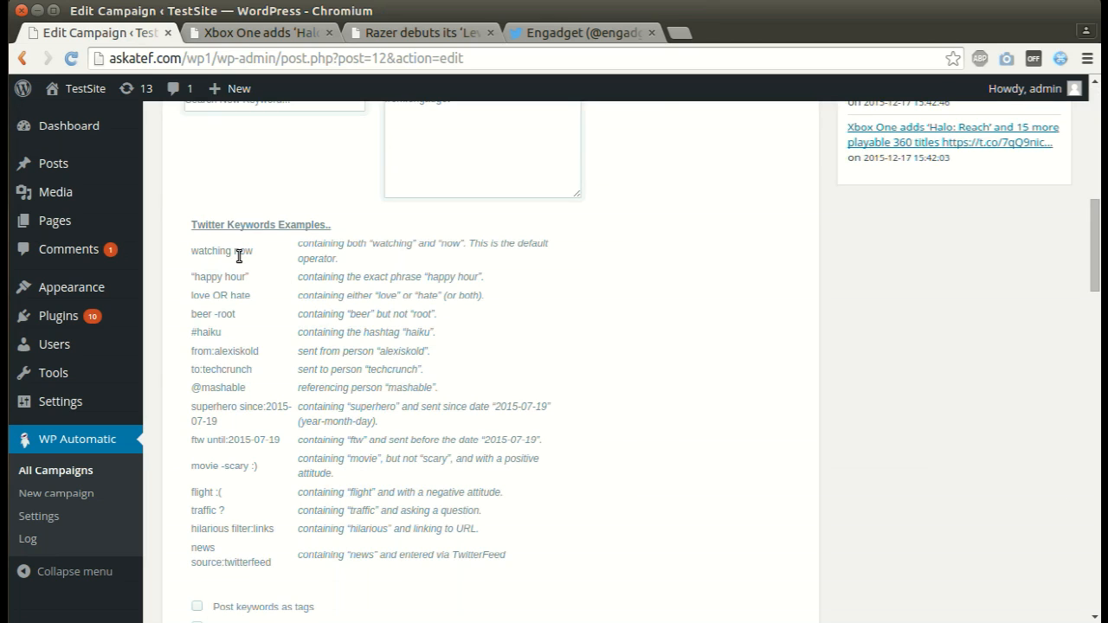
pyautogui.moveTo(213, 329)
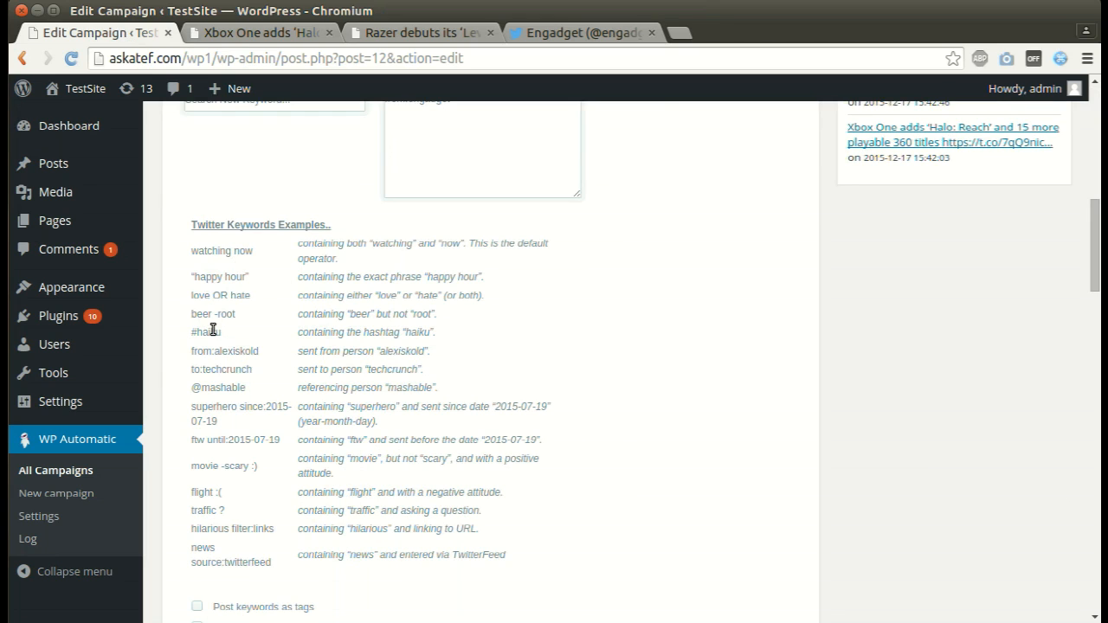
pyautogui.moveTo(210, 388)
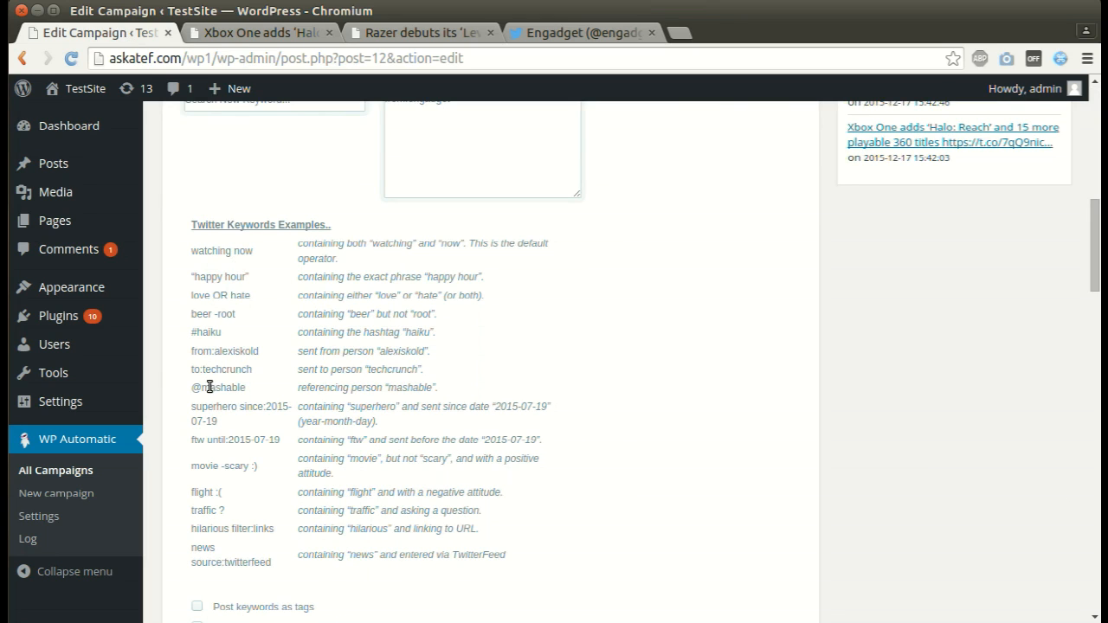
pyautogui.moveTo(249, 396)
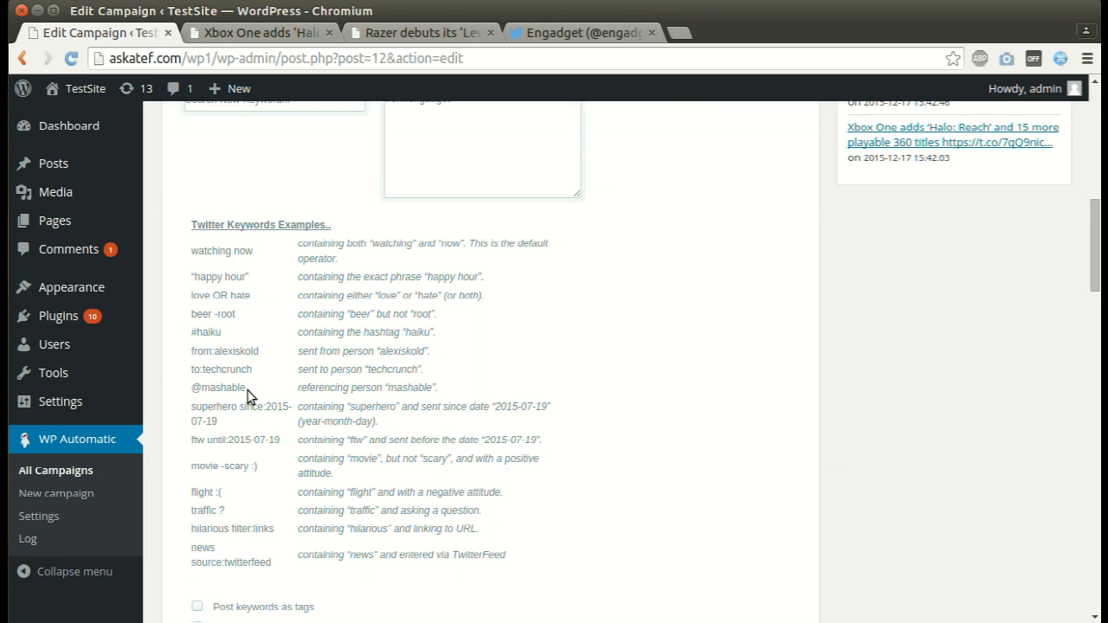
pyautogui.moveTo(218, 540)
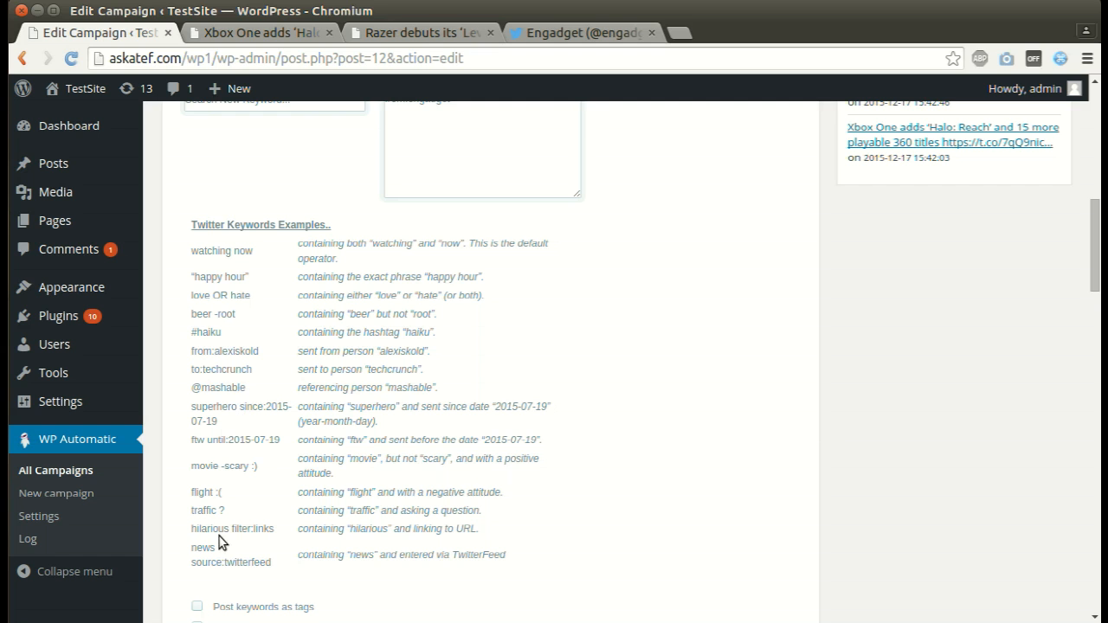
pyautogui.moveTo(571, 447)
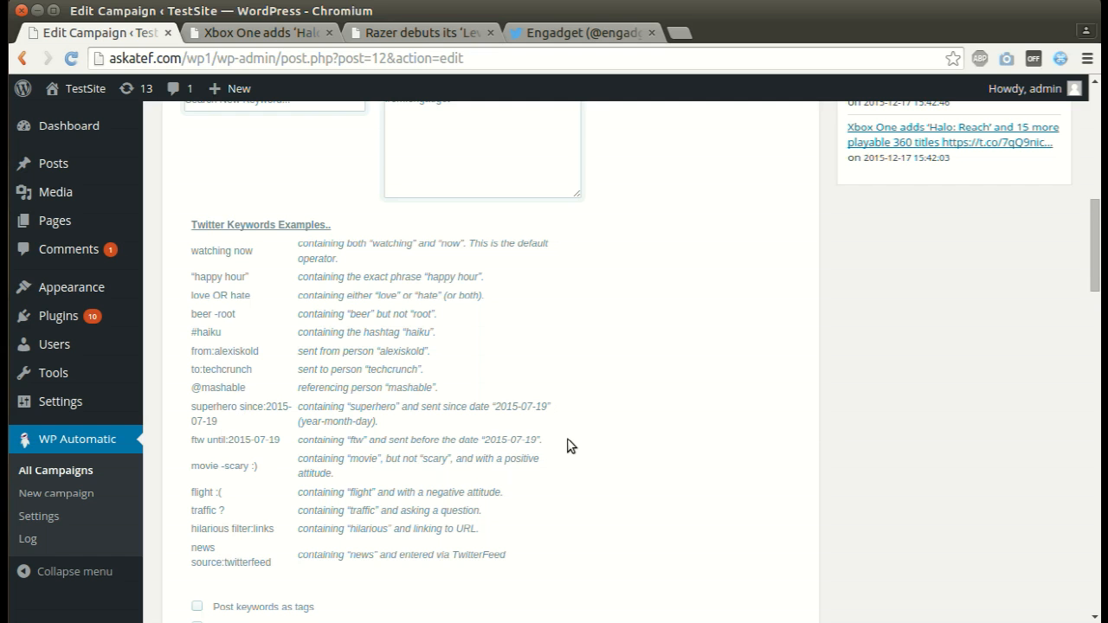
pyautogui.scroll(3)
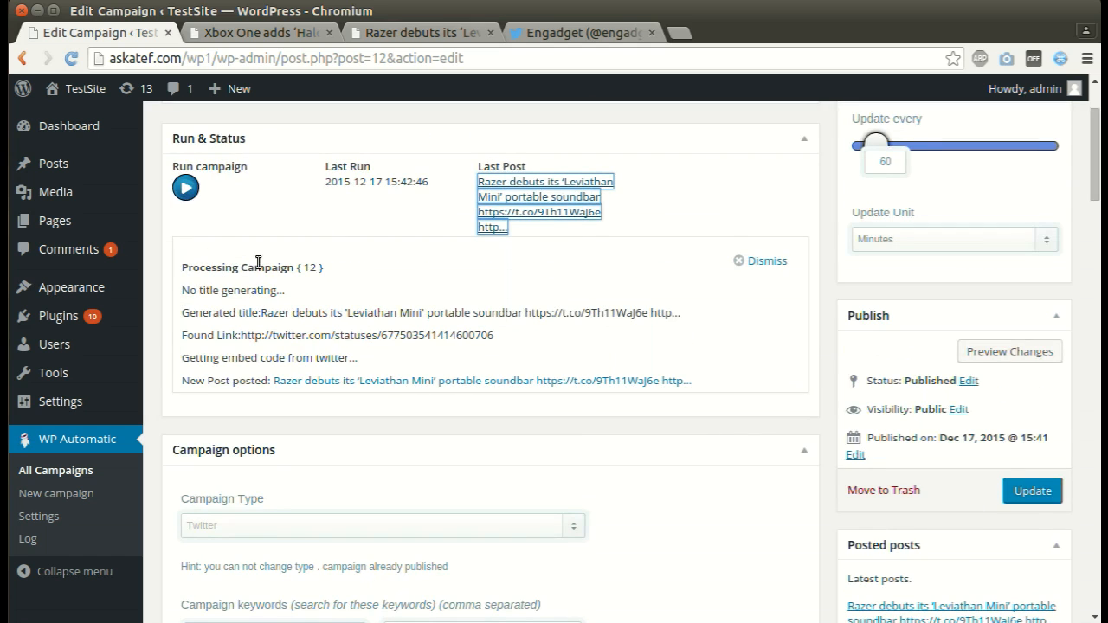
pyautogui.click(1031, 491)
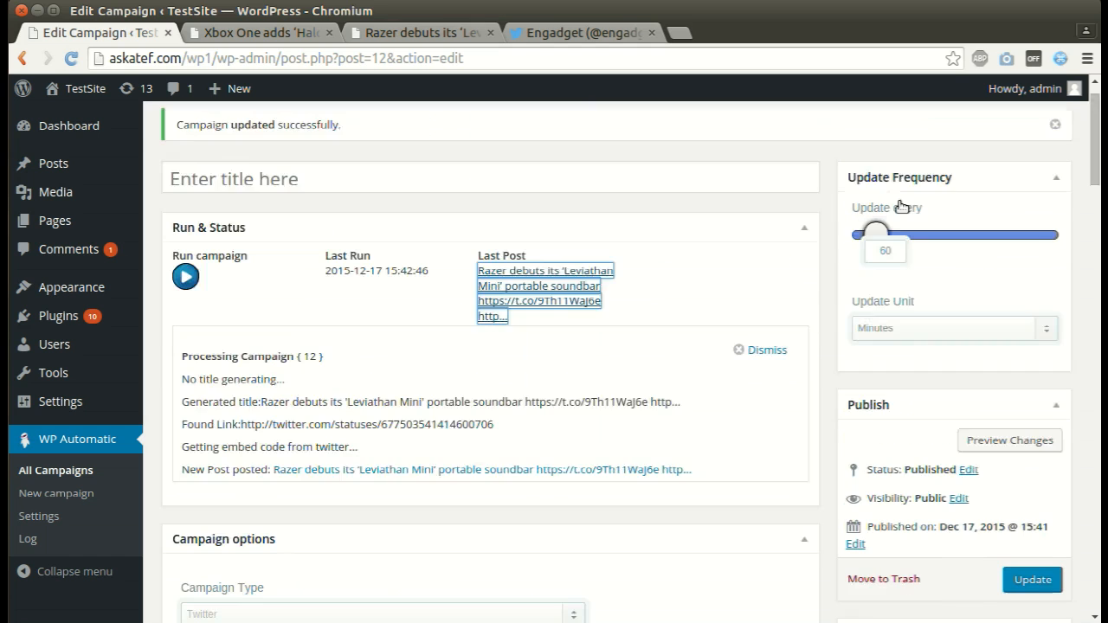
pyautogui.moveTo(794, 285)
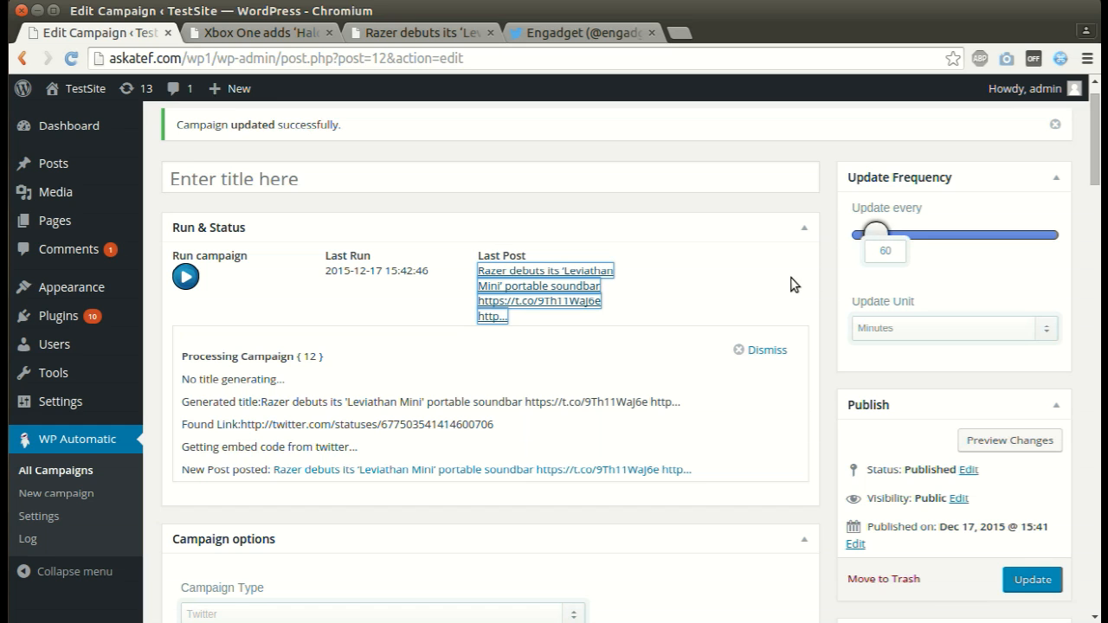